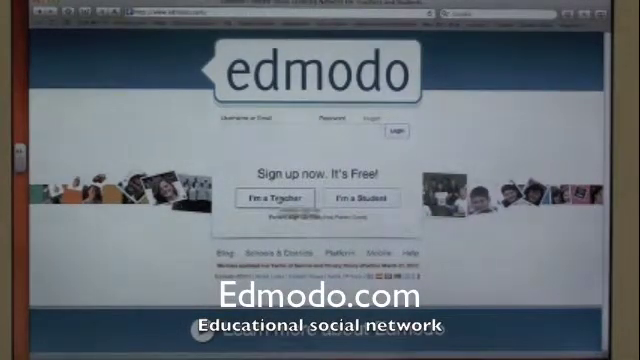
Step: Choose 'I'm a Teacher' on the Edmodo home page to start a teacher sign-up
{"action": "left_click", "coordinate": [266, 199]}
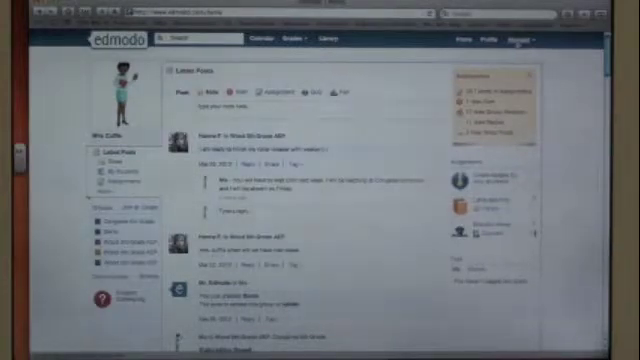
Step: Open the Account menu at the top right of the teacher home page
{"action": "left_click", "coordinate": [523, 42]}
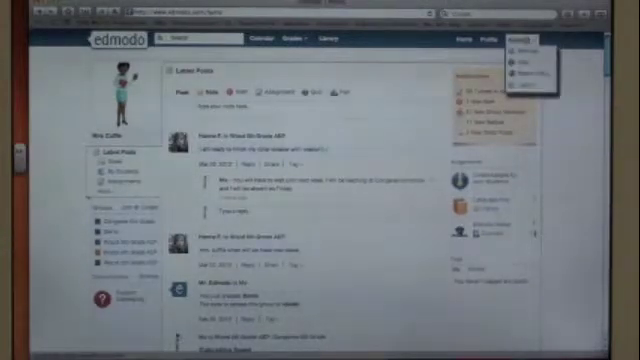
{"action": "left_click", "coordinate": [522, 38]}
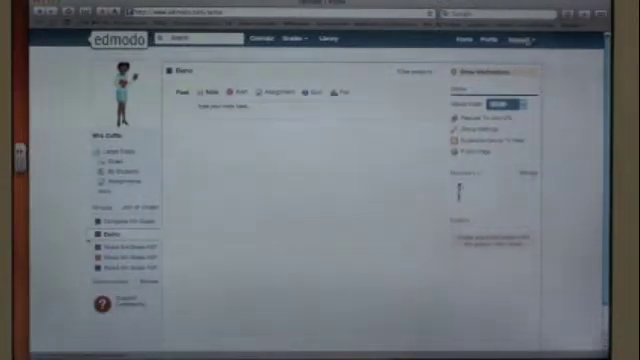
Step: Open the Account menu and right-click on the page while noting the Demo group code
{"action": "left_click", "coordinate": [523, 42]}
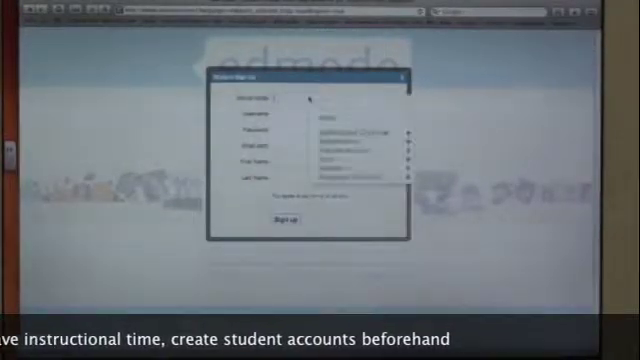
{"action": "right_click", "coordinate": [300, 100]}
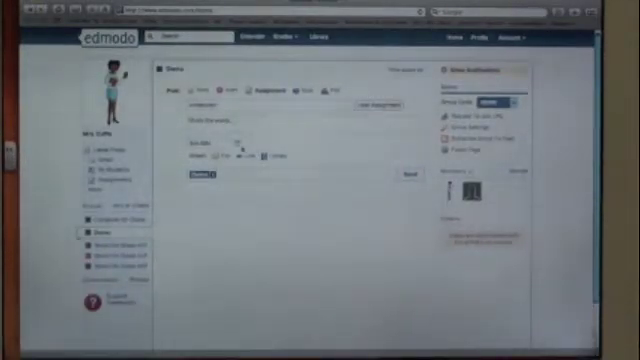
{"action": "left_click", "coordinate": [218, 132]}
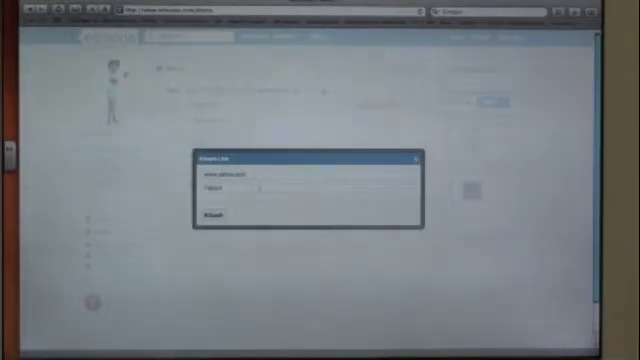
Step: Attach the titled website link to the Demo group assignment draft
{"action": "left_click", "coordinate": [213, 217]}
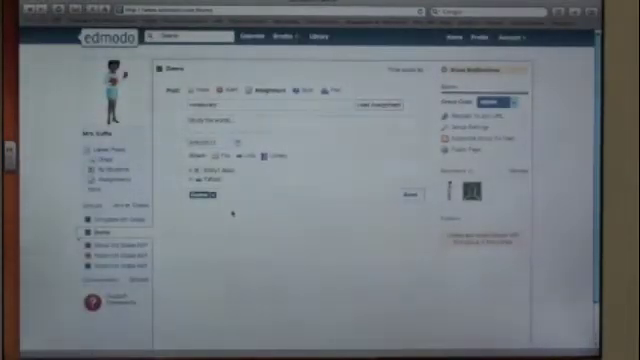